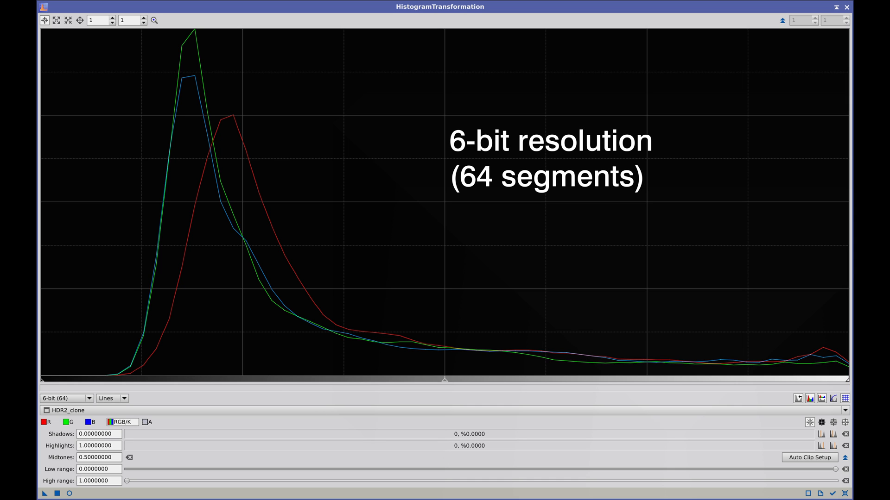
- Raise the histogram resolution from 6-bit to 7-bit, then to 9-bit (512 segments)
left_click(63, 398)
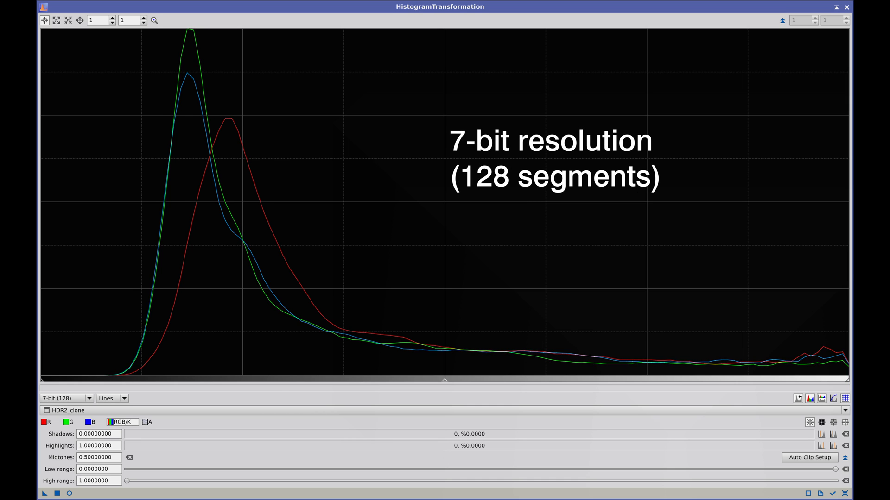
left_click(62, 398)
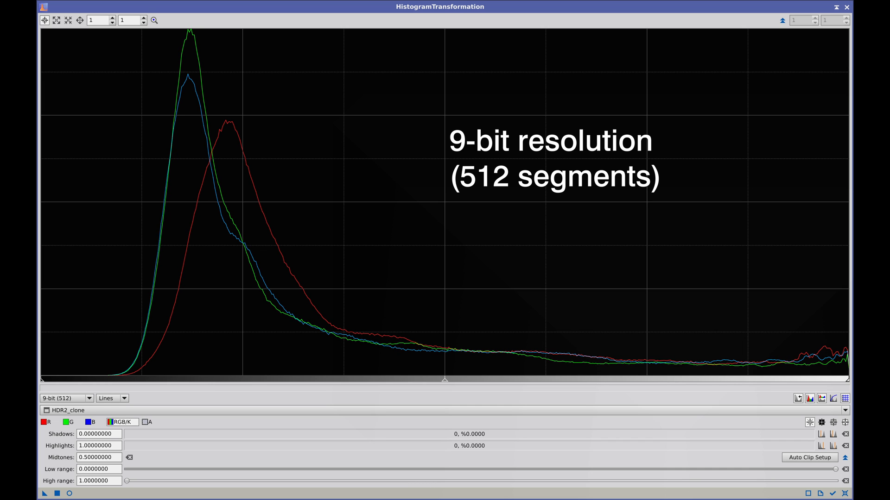
left_click(63, 398)
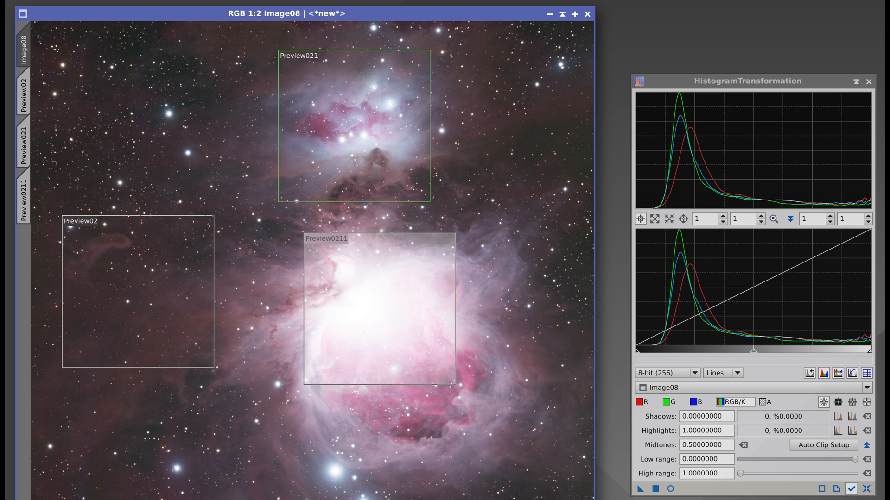
- Open the dark background Preview02 region of the Image08 Orion window
left_click(23, 197)
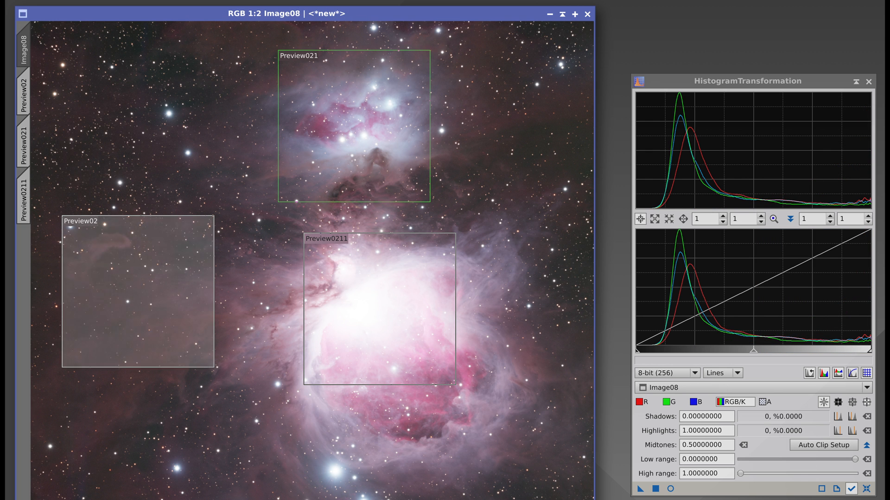
left_click(22, 96)
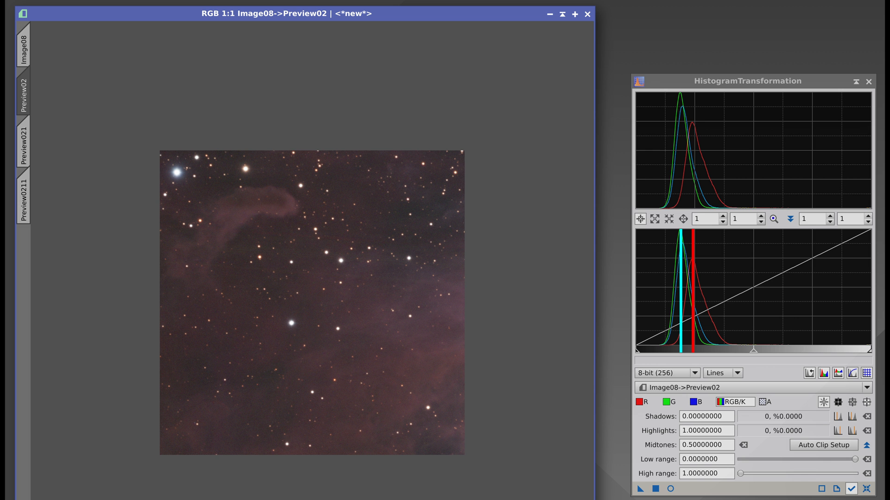
- Inspect the narrow color peaks in the histogram of Image08->Preview02 alone
left_click(23, 40)
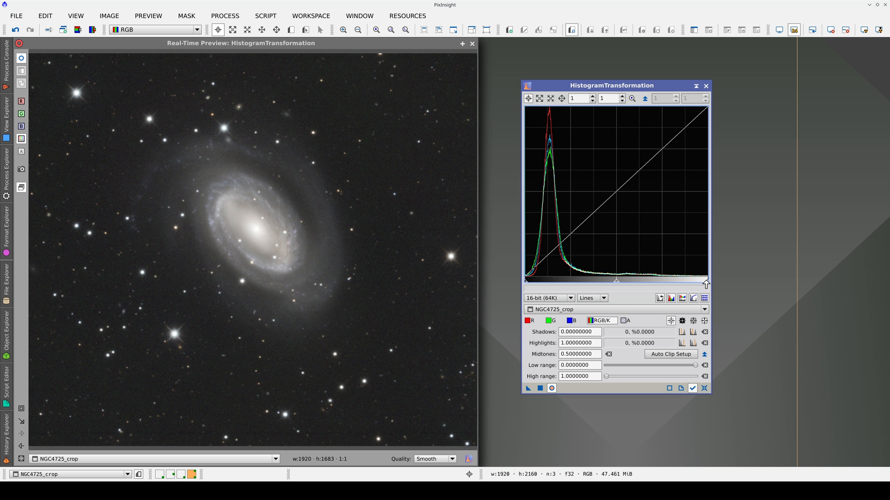
- Lower the white point to about 0.685, burning out the galaxy core
left_click_drag(706, 282, 682, 282)
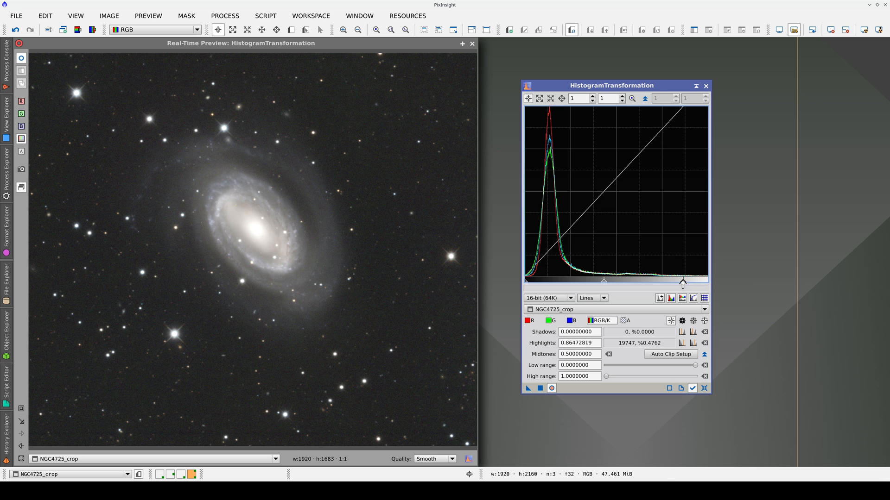
left_click_drag(682, 283, 650, 284)
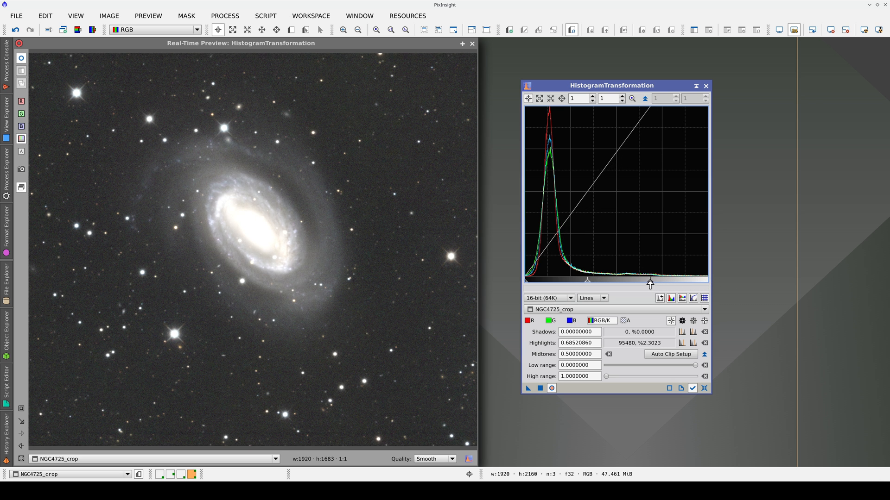
left_click_drag(649, 283, 642, 283)
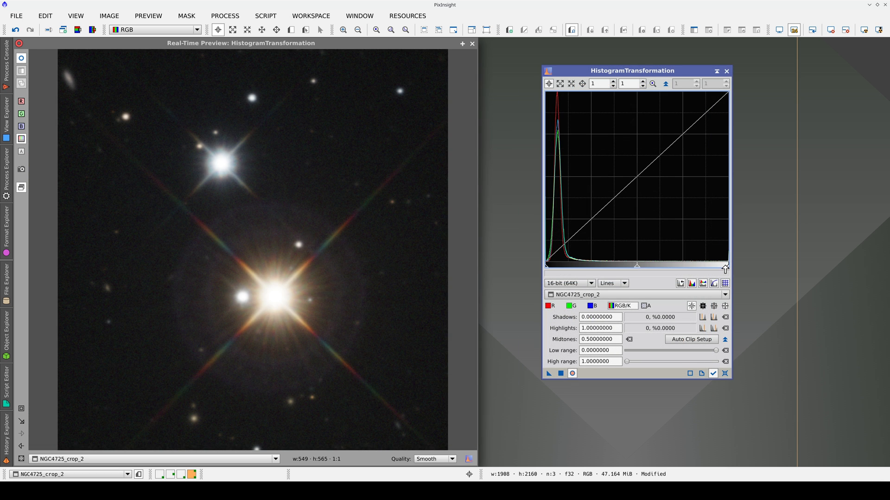
- Raise Image33's black point to about 0.169, darkening the background and clipping the darkest pixels
left_click_drag(725, 265, 666, 268)
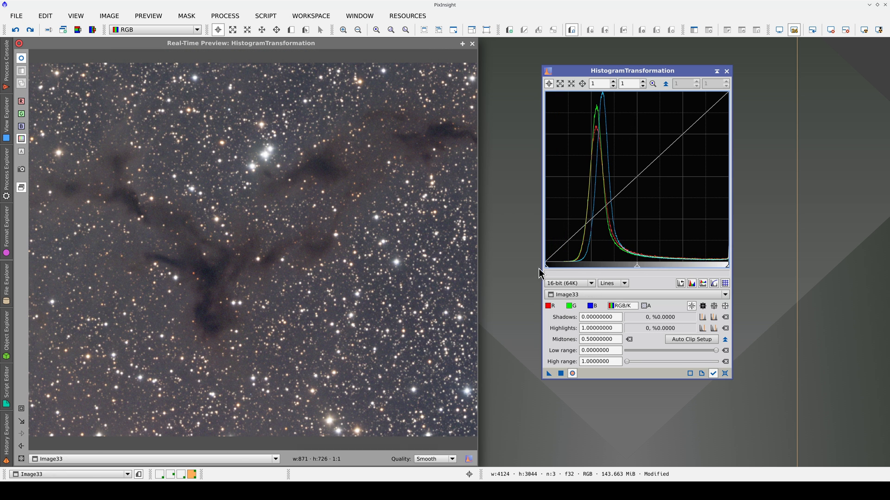
left_click_drag(546, 265, 554, 265)
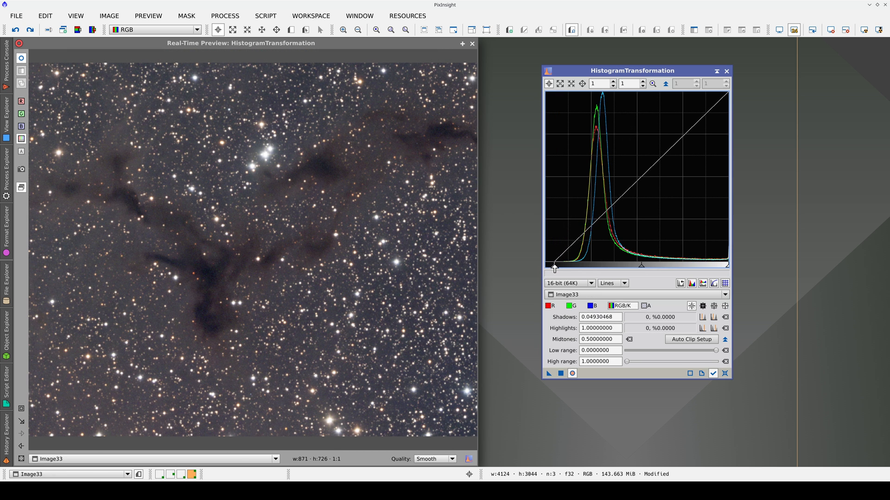
left_click_drag(554, 267, 568, 267)
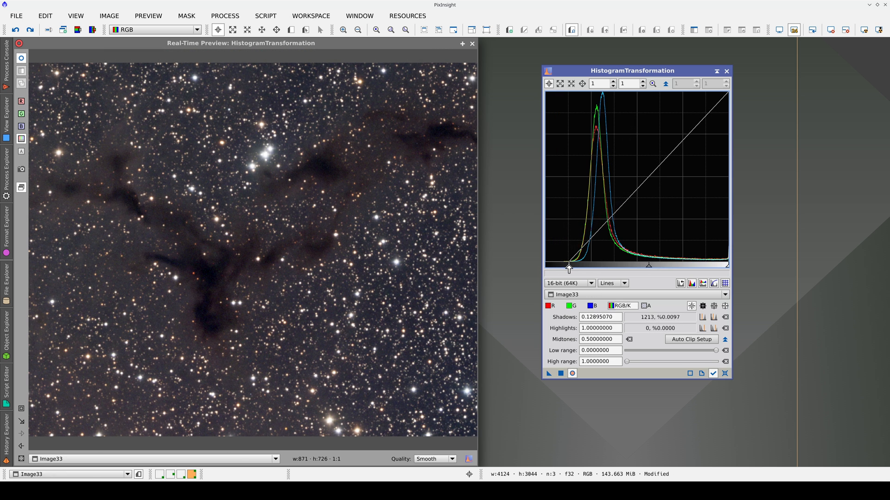
left_click_drag(569, 268, 572, 268)
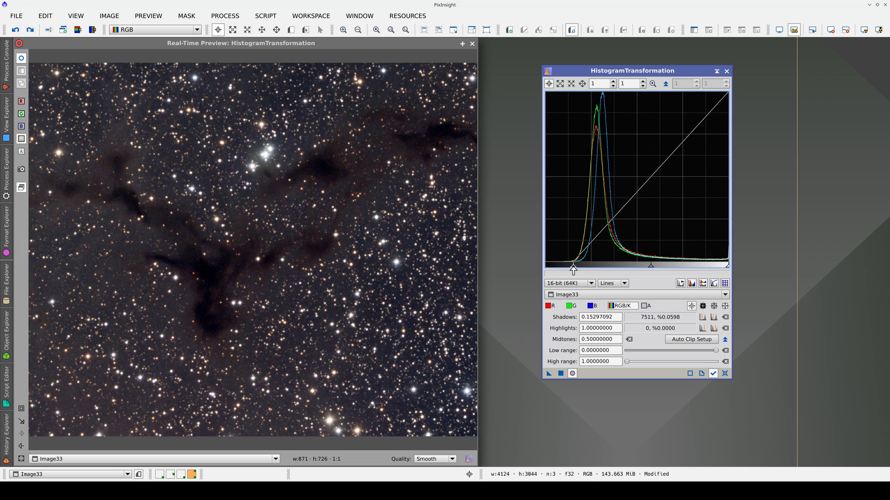
left_click_drag(573, 264, 576, 264)
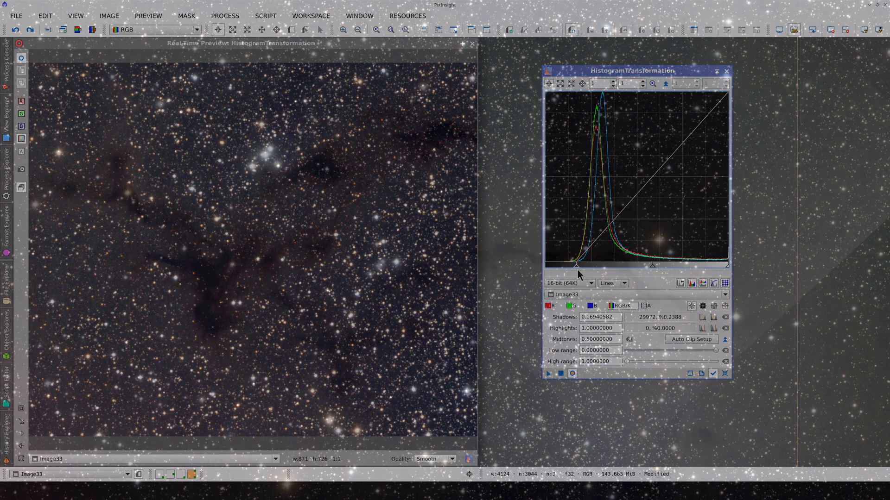